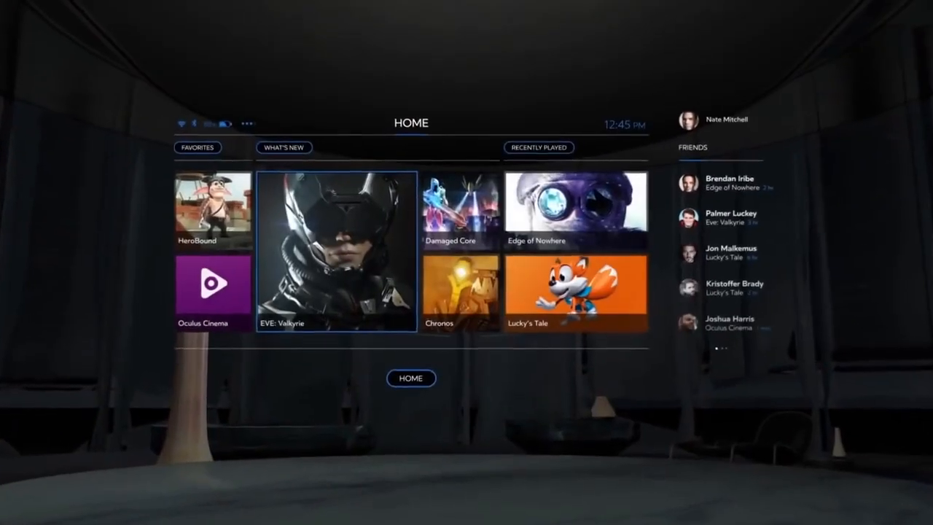
Step: Launch EVE: Valkyrie from the Oculus Home library grid into its cockpit launch tube
left_click(334, 256)
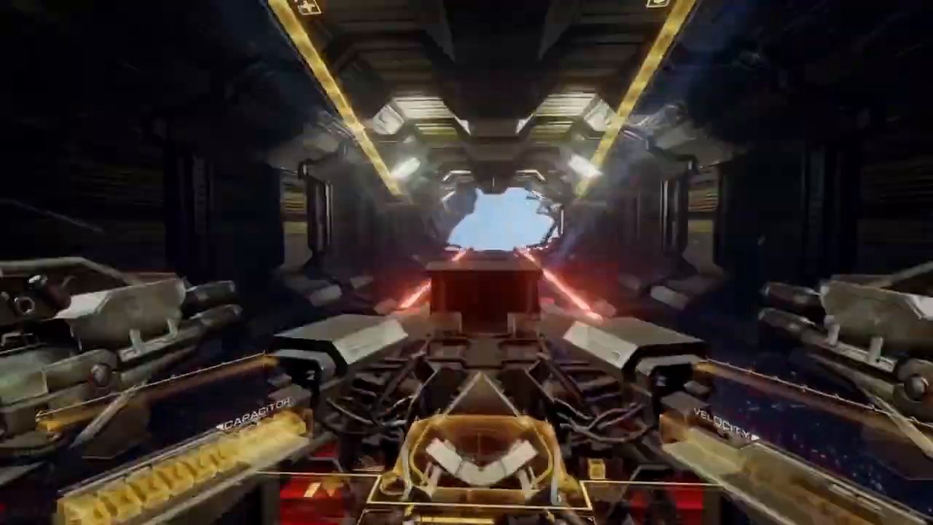